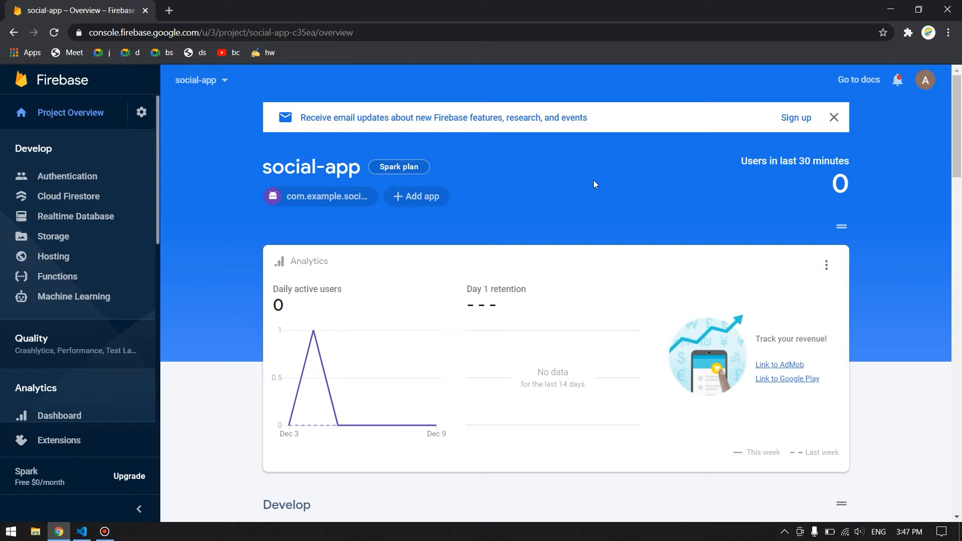
{"action": "mouse_move", "coordinate": [163, 229]}
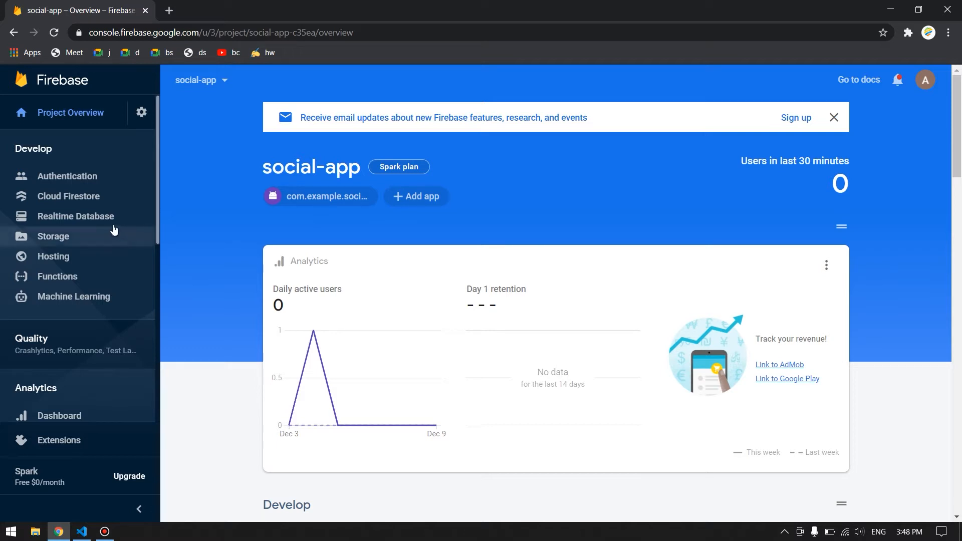
{"action": "mouse_move", "coordinate": [130, 184]}
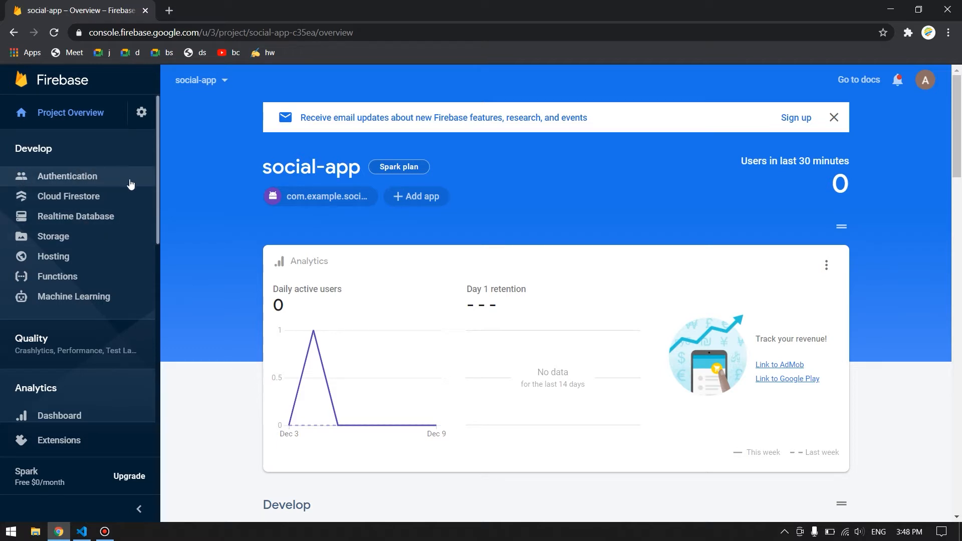
{"action": "mouse_move", "coordinate": [165, 182]}
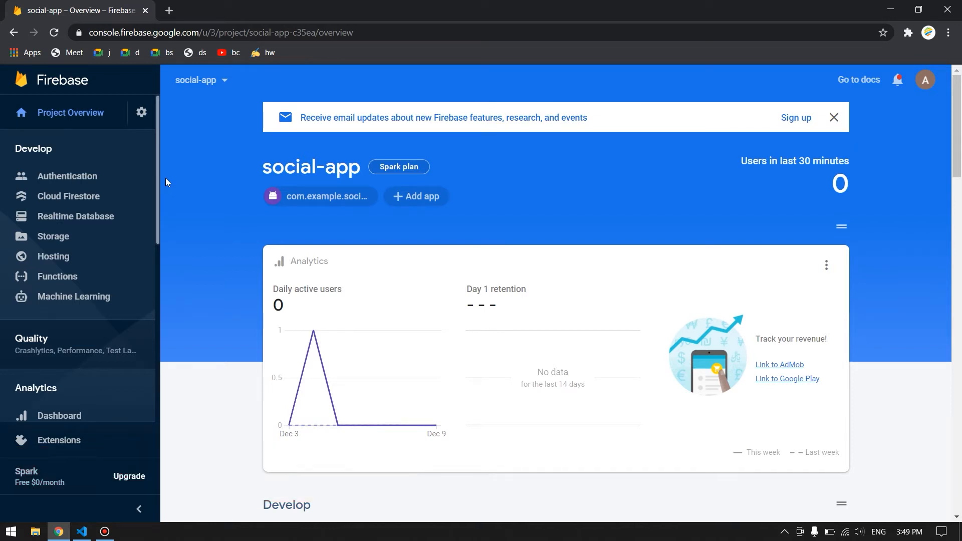
{"action": "mouse_move", "coordinate": [145, 153]}
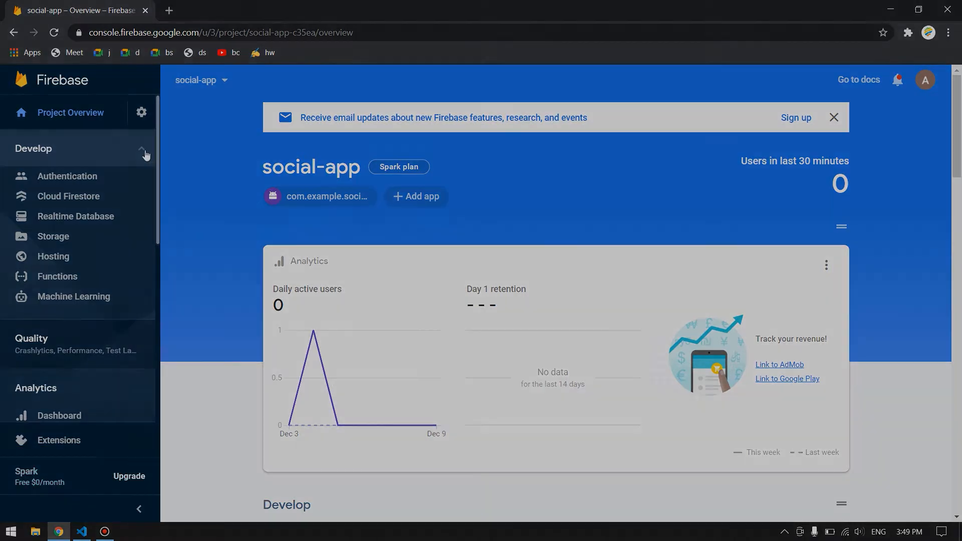
- Start a new PowerShell terminal in the social_app project from the Terminal menu
{"action": "left_click", "coordinate": [80, 531]}
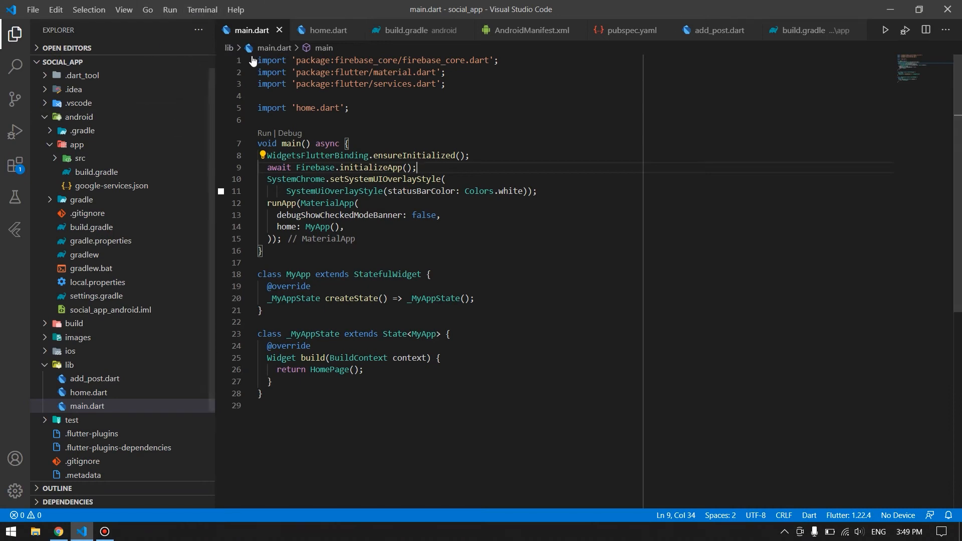
{"action": "left_click", "coordinate": [201, 9]}
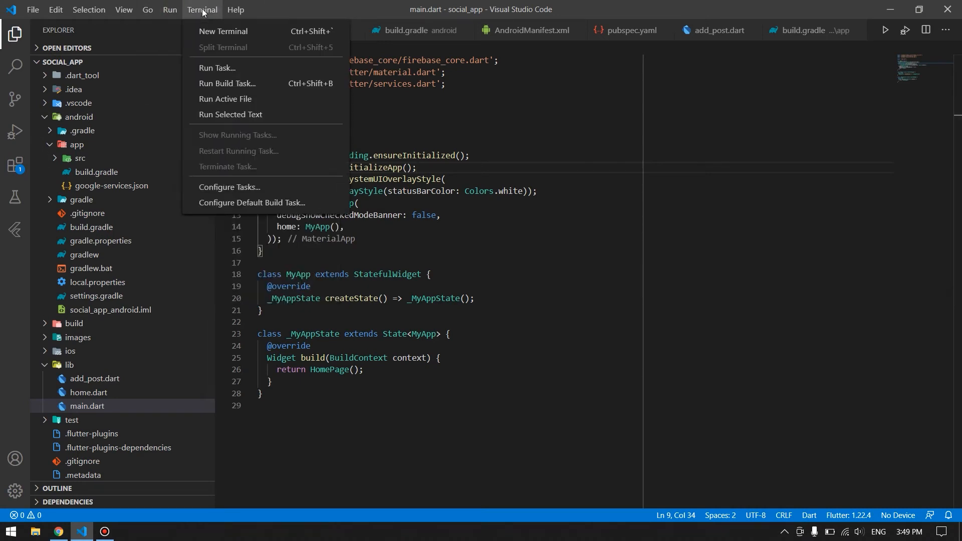
{"action": "mouse_move", "coordinate": [222, 31]}
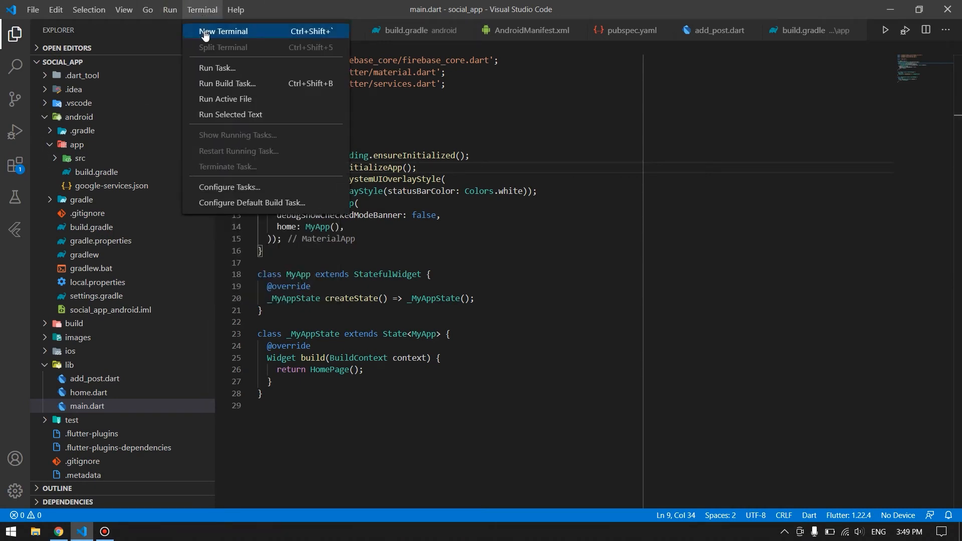
{"action": "left_click", "coordinate": [222, 31]}
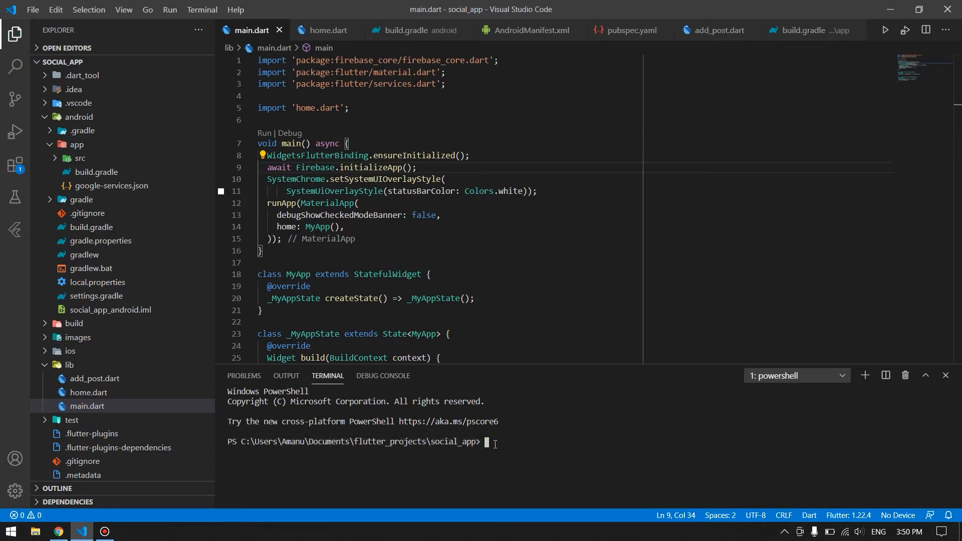
- Change into the android folder and run ./gradlew signingReport to list the keystore fingerprints
{"action": "type", "text": "cd"}
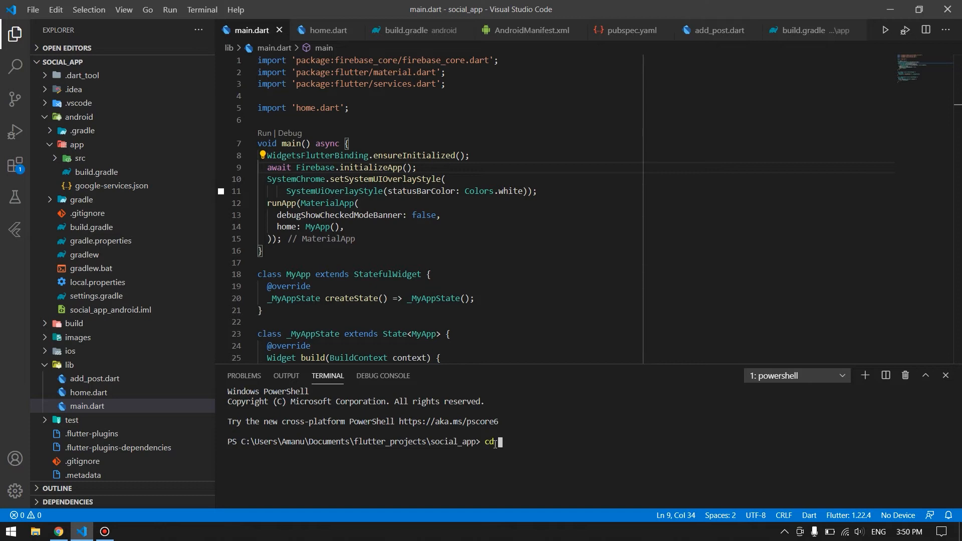
{"action": "key", "text": "Return"}
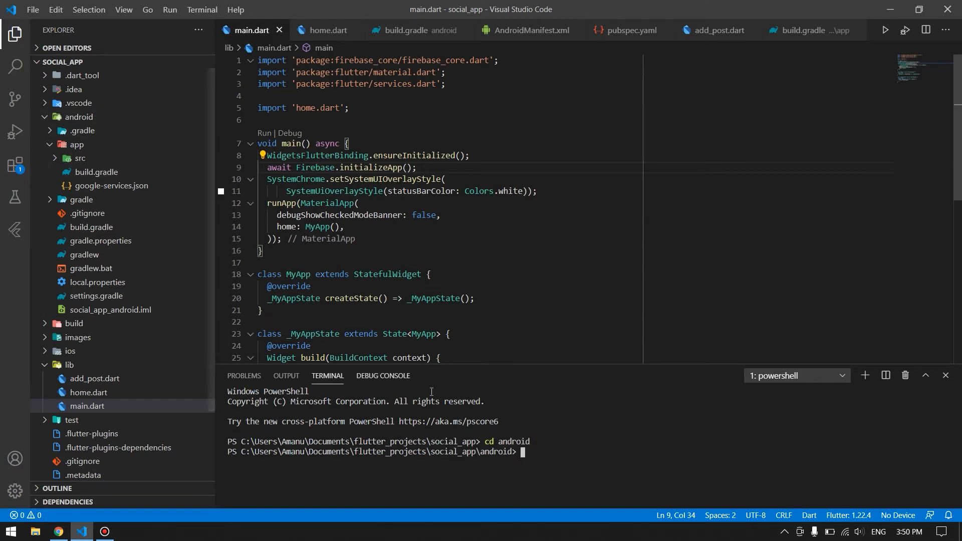
{"action": "type", "text": "./gradle"}
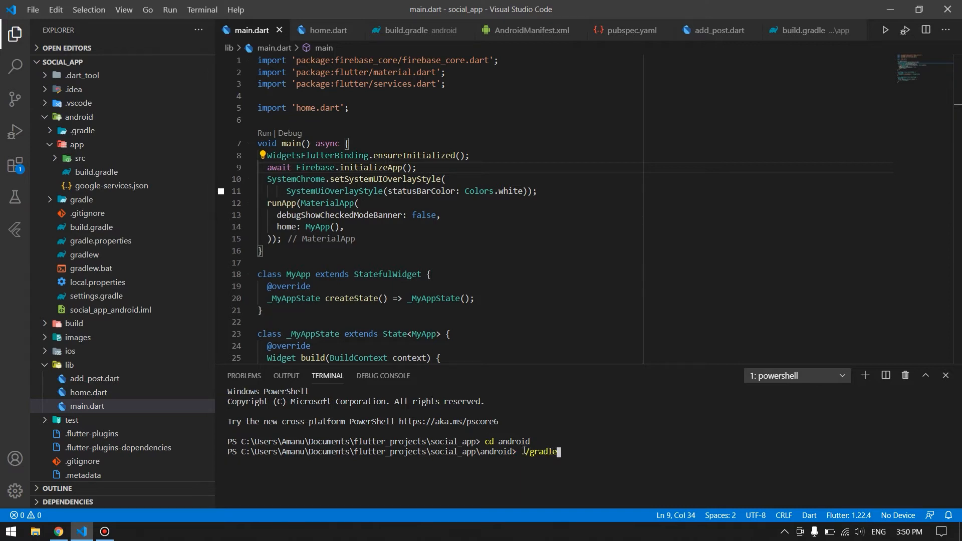
{"action": "type", "text": "w"}
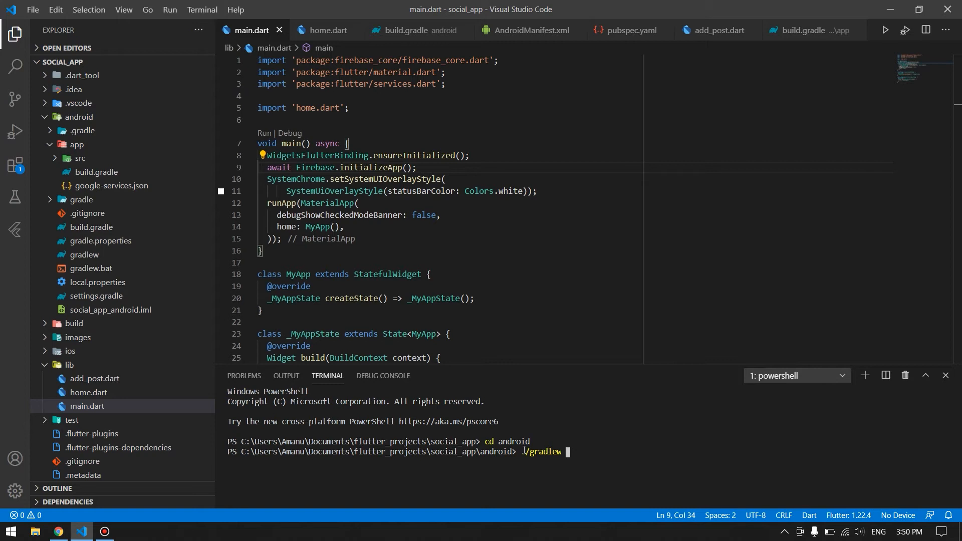
{"action": "type", "text": "signingre"}
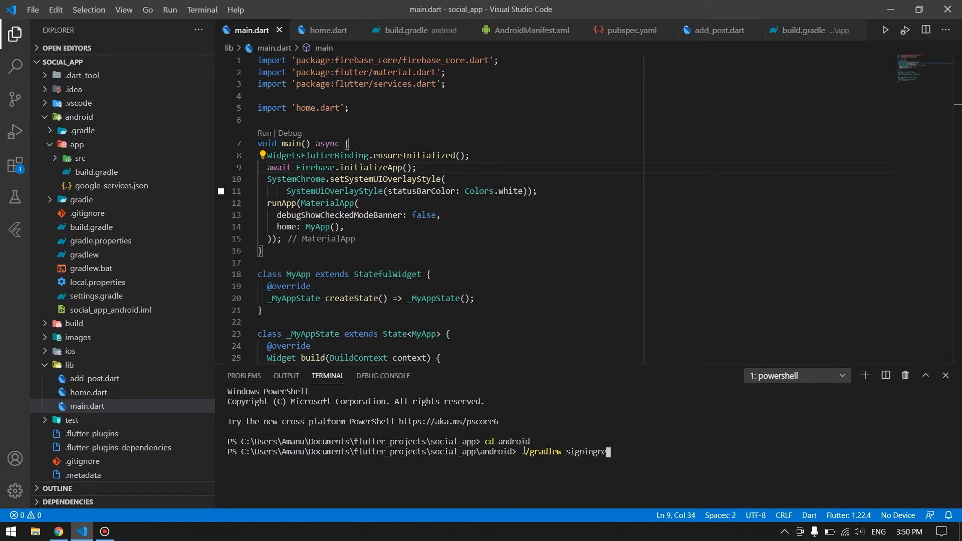
{"action": "key", "text": "Return"}
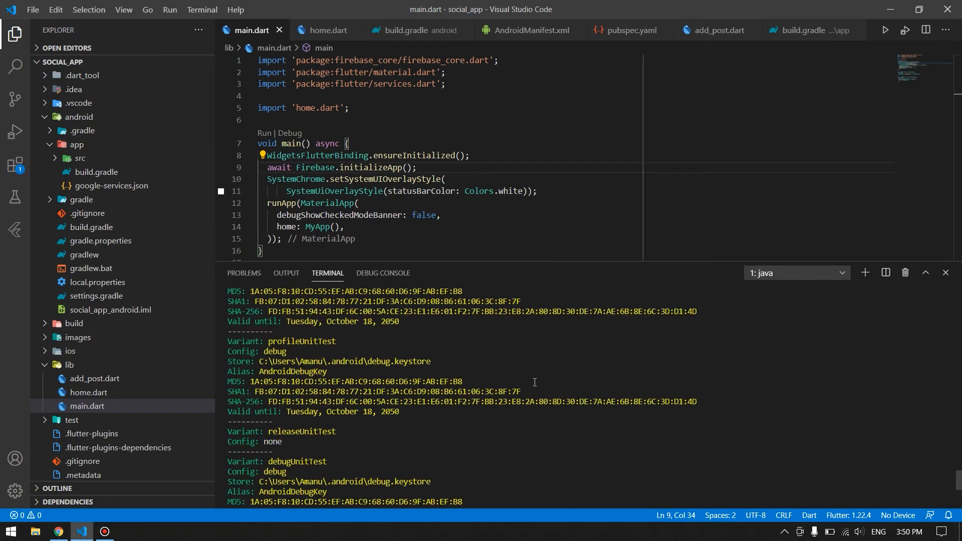
- Scroll the signing report output and show the app-level build.gradle at the debug signing config
{"action": "scroll", "scroll_direction": "down", "scroll_amount": 3}
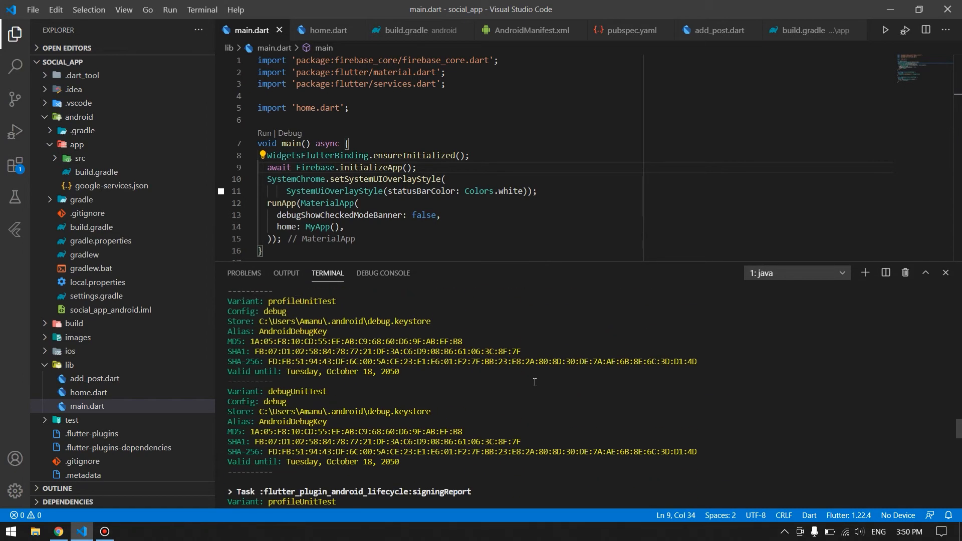
{"action": "scroll", "scroll_direction": "down", "scroll_amount": 3}
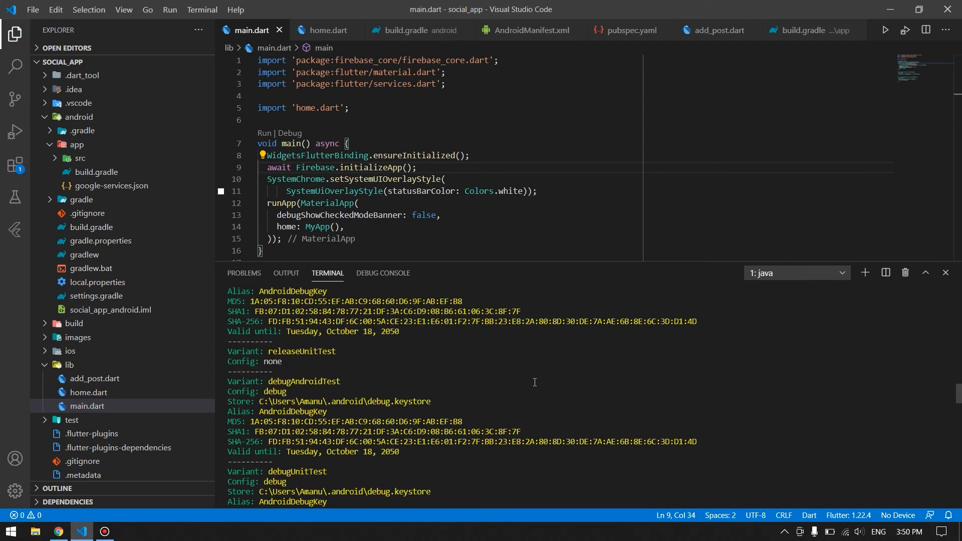
{"action": "scroll", "scroll_direction": "down", "scroll_amount": 3}
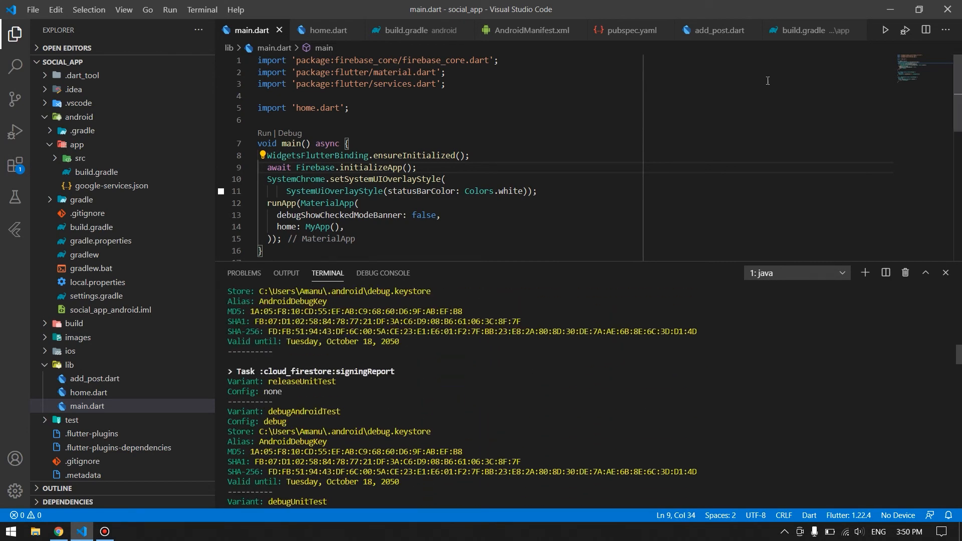
{"action": "left_click", "coordinate": [810, 30]}
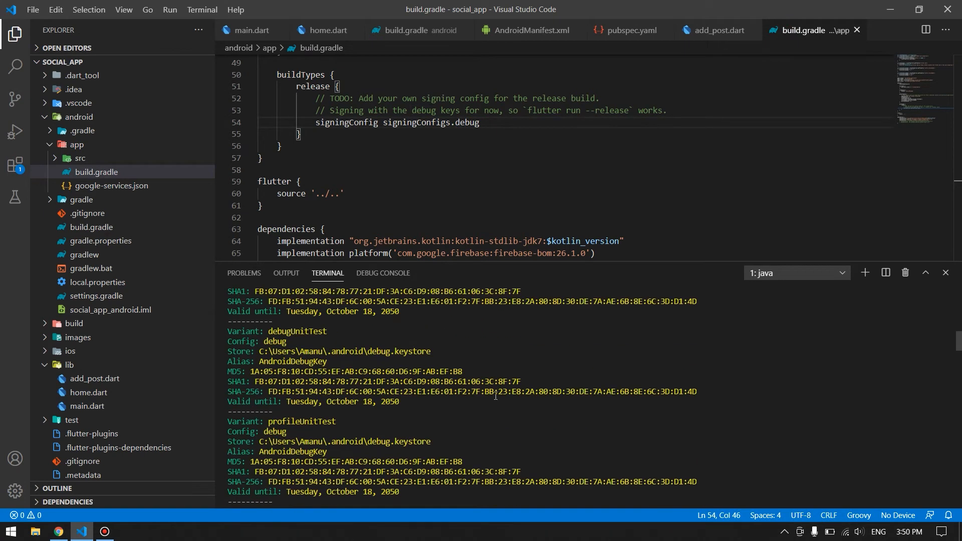
{"action": "scroll", "scroll_direction": "down", "scroll_amount": 3}
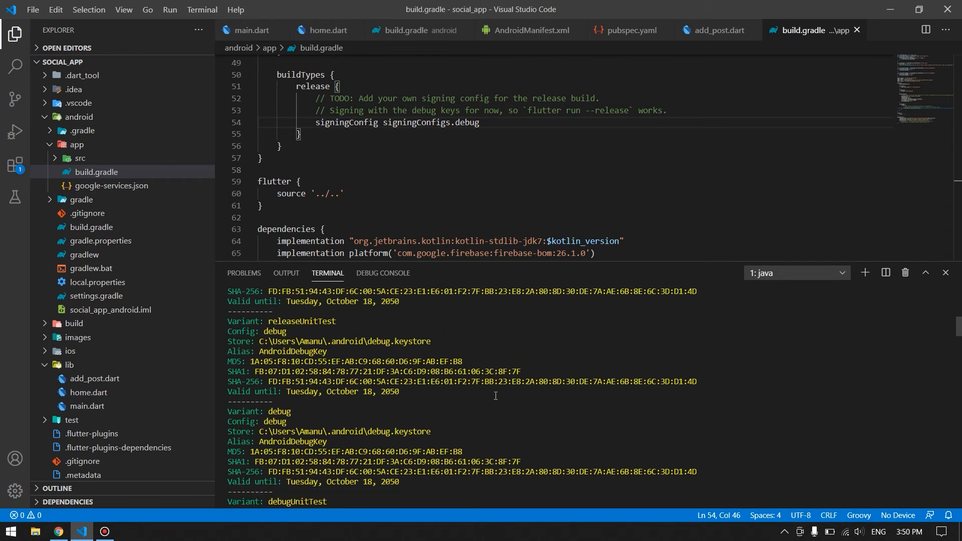
{"action": "mouse_move", "coordinate": [299, 421]}
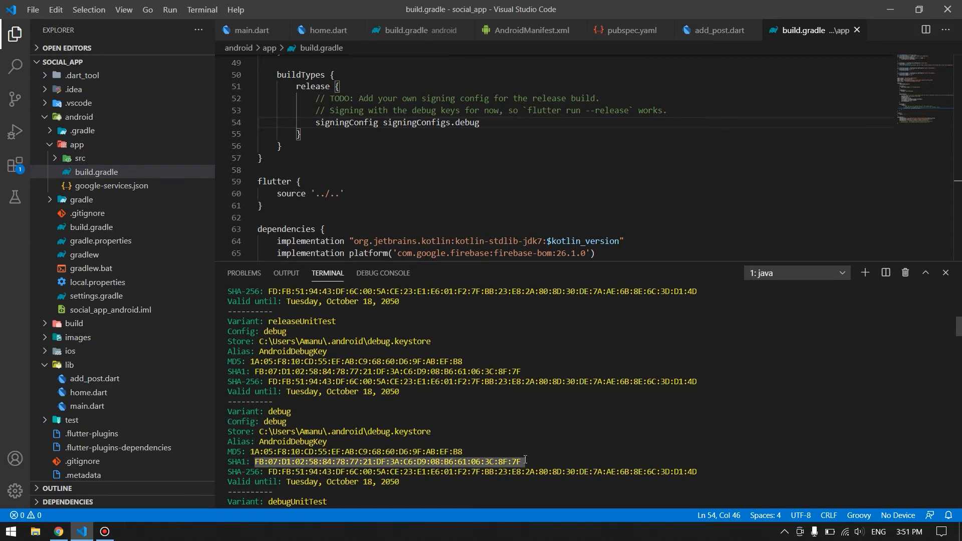
- Go to the Firebase project settings page for the com.example.social_app Android app
{"action": "left_click", "coordinate": [58, 531]}
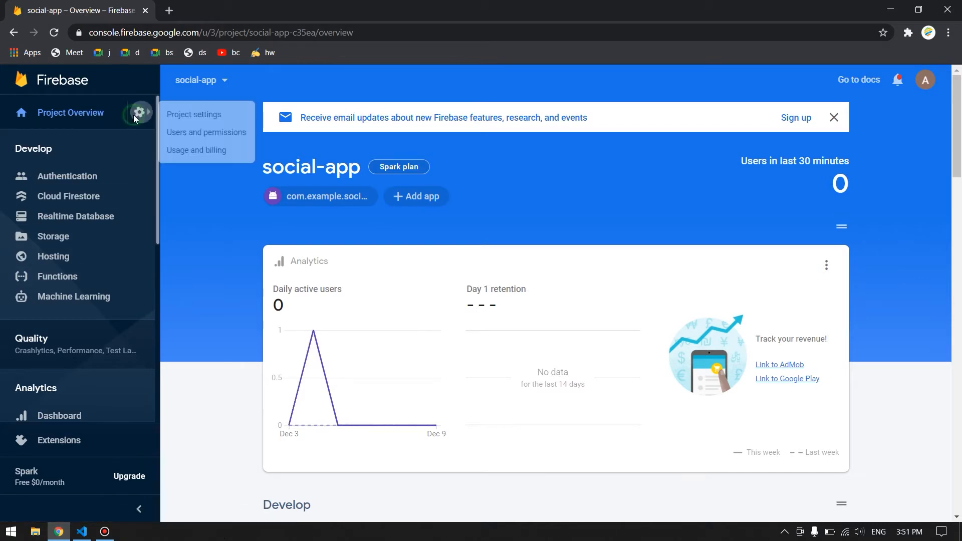
{"action": "left_click", "coordinate": [194, 114]}
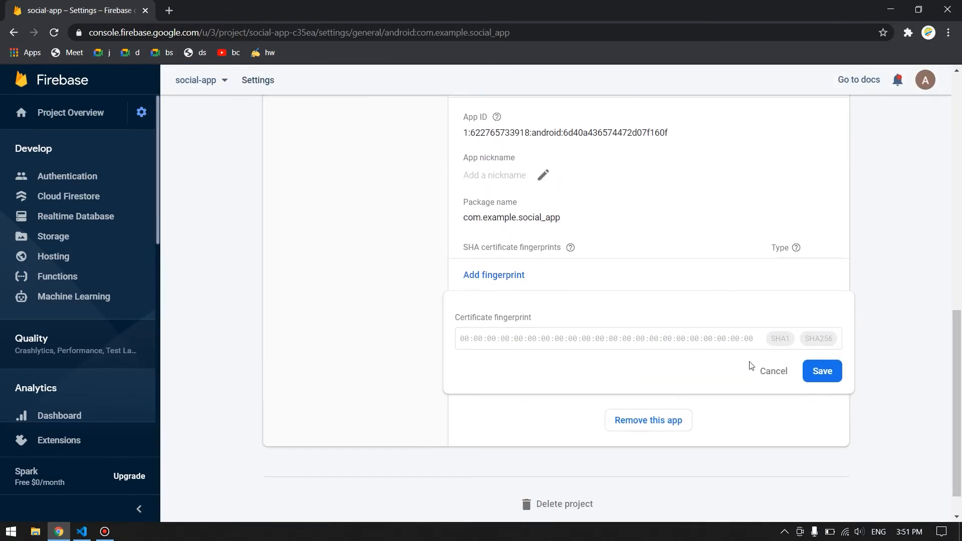
{"action": "left_click", "coordinate": [772, 371]}
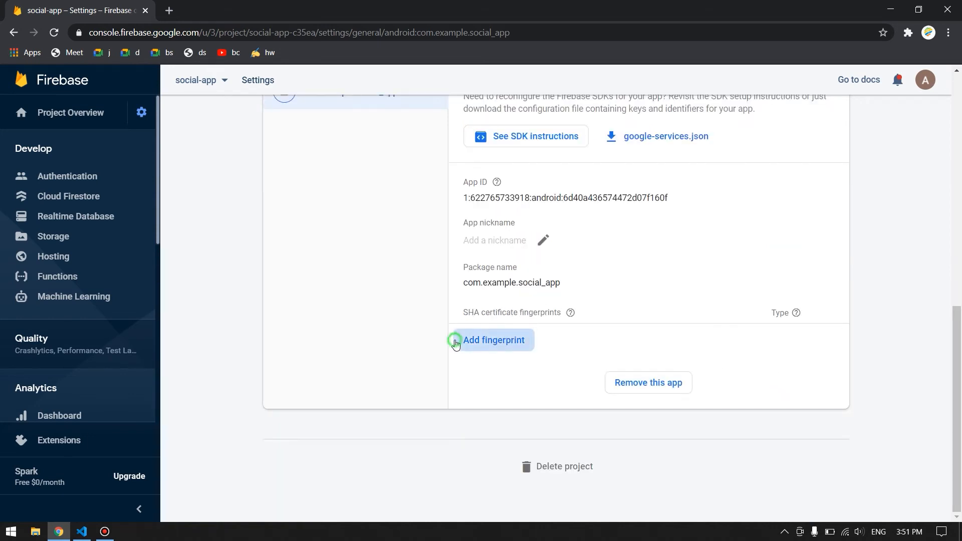
- Add and save the debug SHA-1 fingerprint FB:07:D1:02:58:84:78:77:21:DF:3A:C6:D9:08:B6:61:06:3C:8F:7F
{"action": "left_click", "coordinate": [493, 340]}
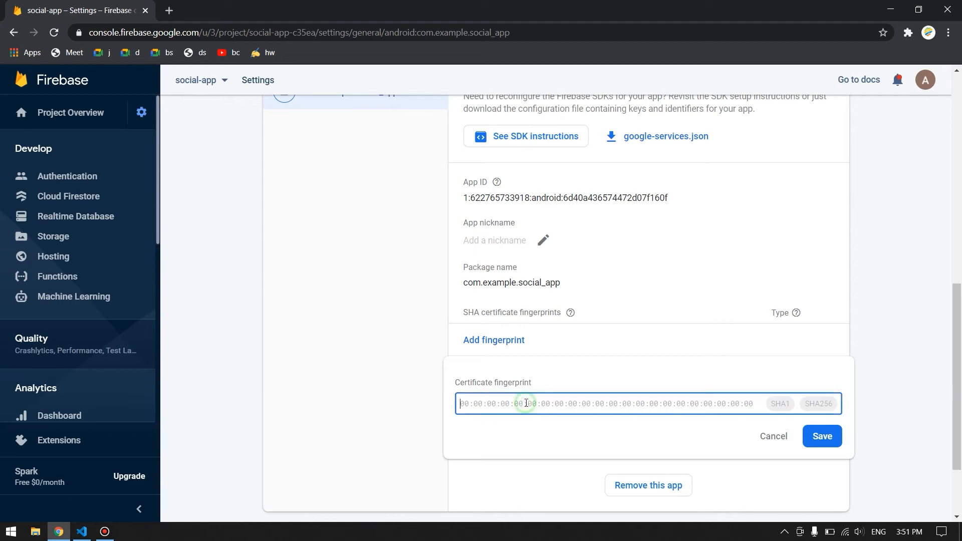
{"action": "type", "text": "FB:07:D1:02:58:84:78:77:21:DF:3A:C6:D9:08:B6:61:06:3C:8F:7F"}
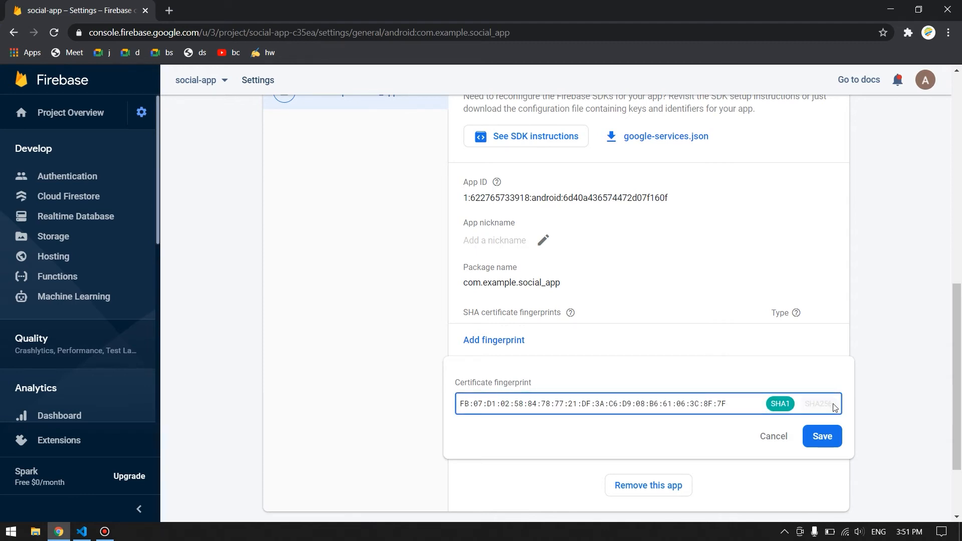
{"action": "mouse_move", "coordinate": [825, 409]}
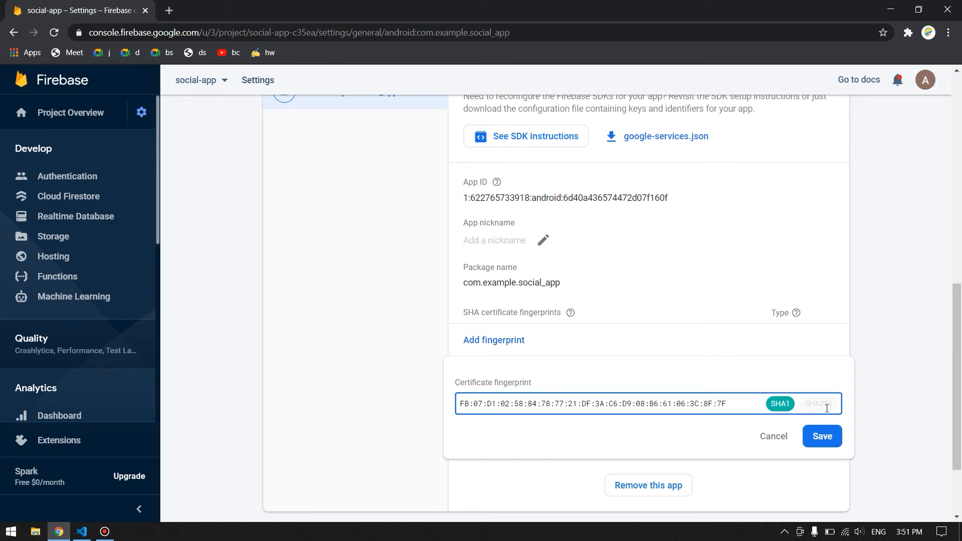
{"action": "left_click", "coordinate": [822, 436]}
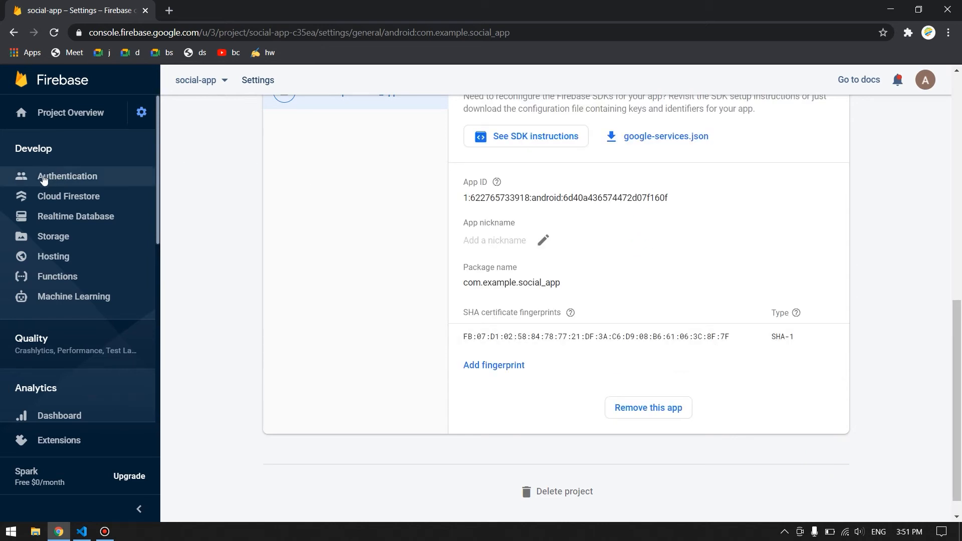
{"action": "left_click", "coordinate": [81, 532]}
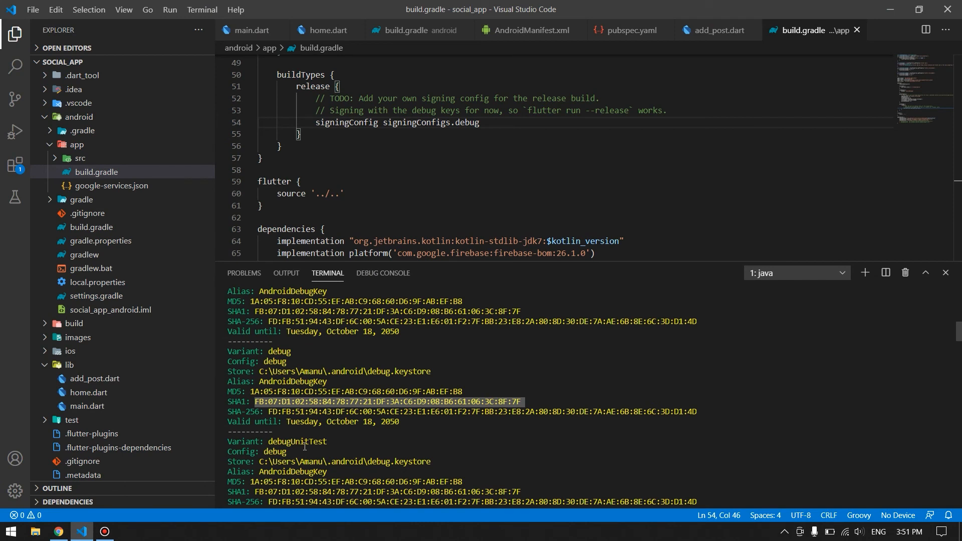
{"action": "scroll", "scroll_direction": "down", "scroll_amount": 3}
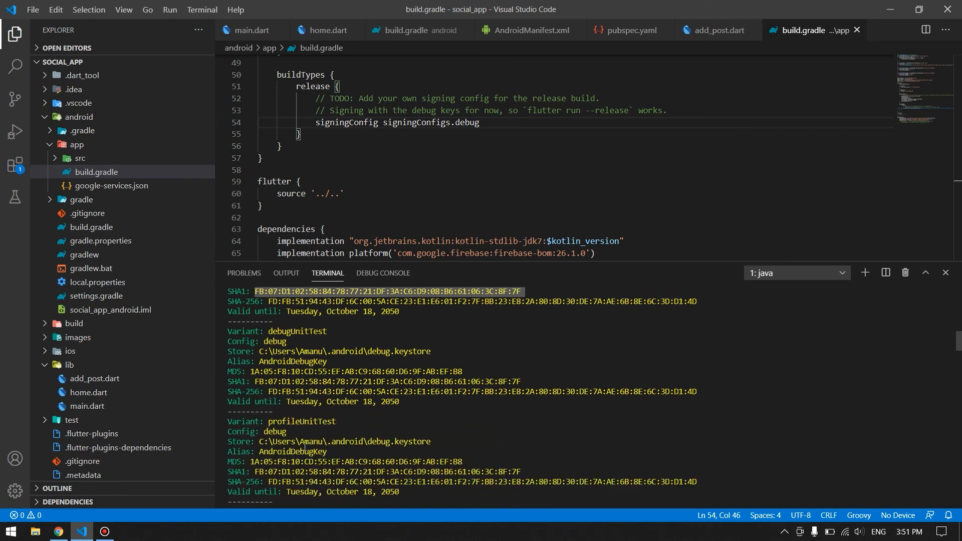
{"action": "scroll", "scroll_direction": "down", "scroll_amount": 3}
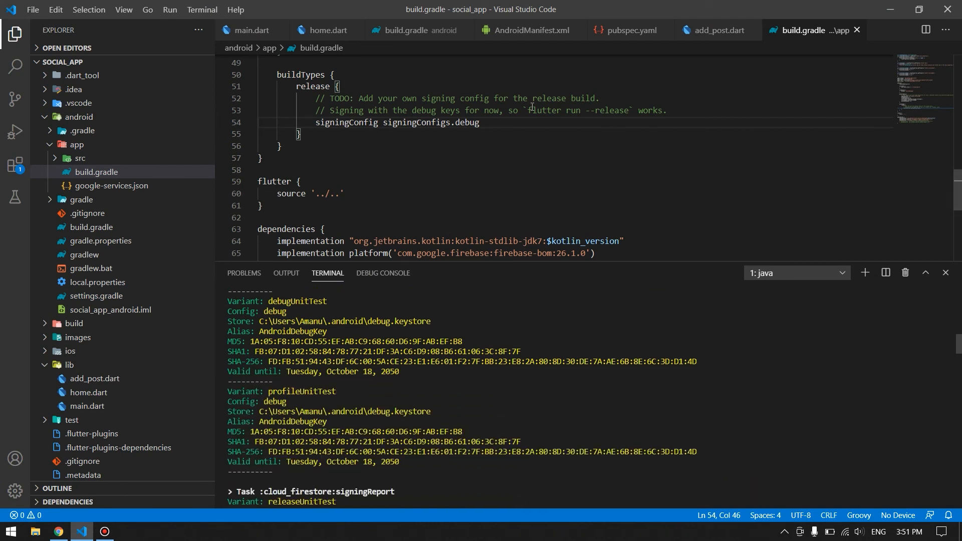
{"action": "mouse_move", "coordinate": [457, 119]}
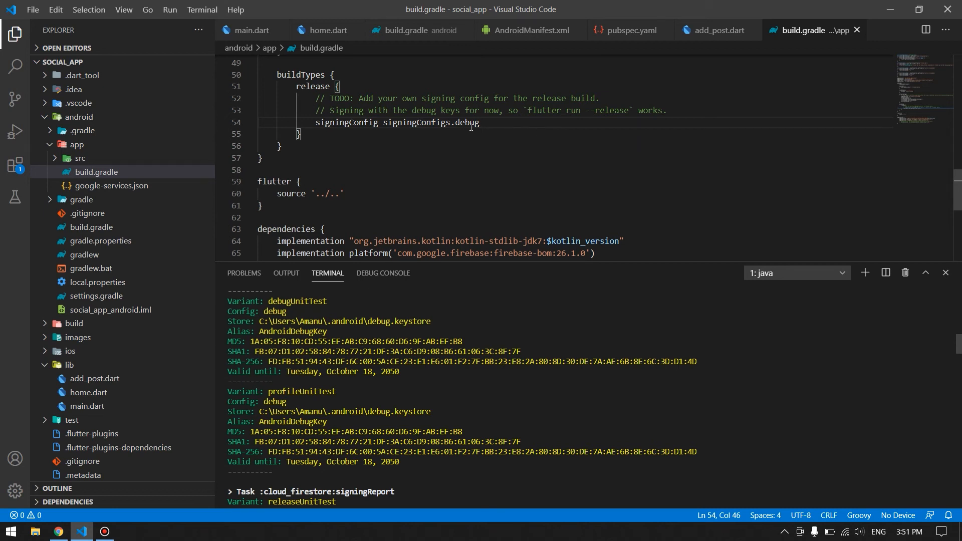
{"action": "scroll", "scroll_direction": "up", "scroll_amount": 3}
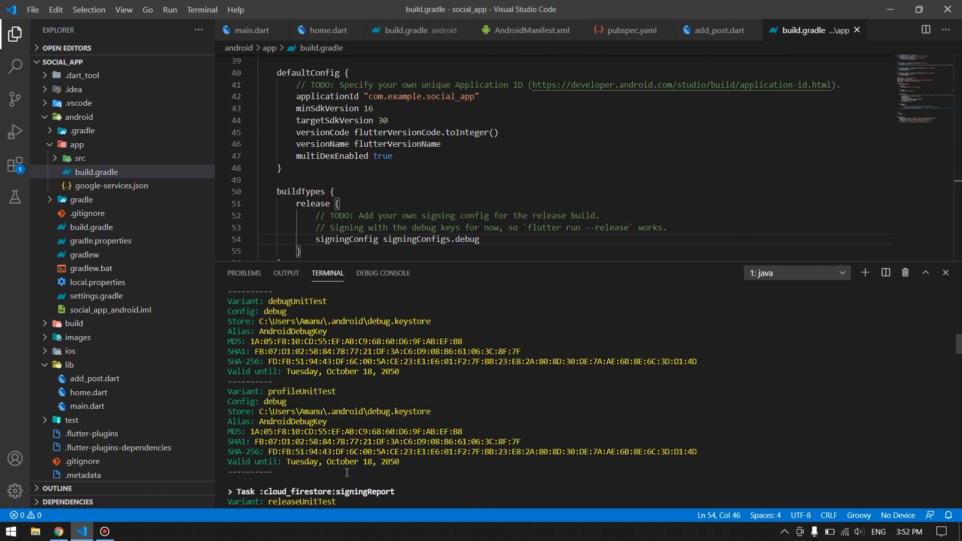
{"action": "scroll", "scroll_direction": "down", "scroll_amount": 3}
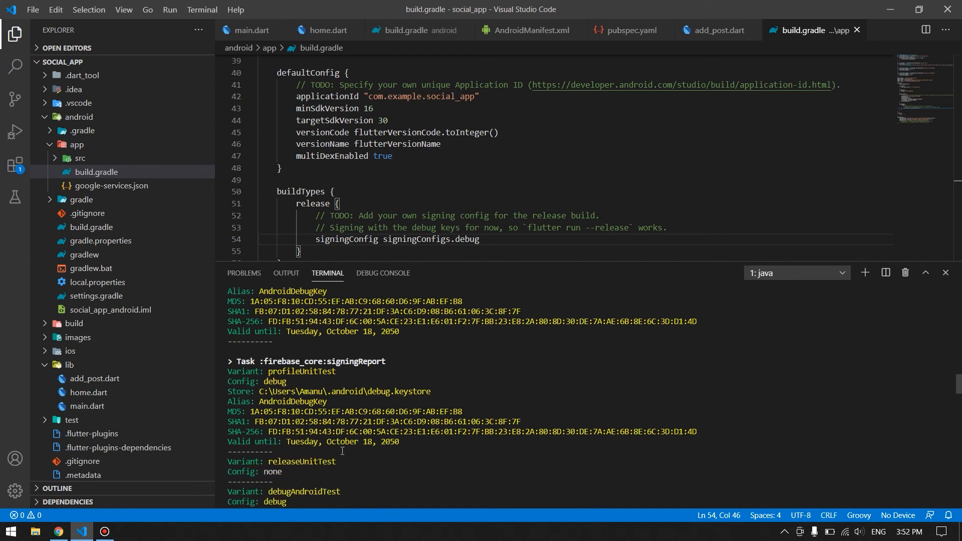
{"action": "scroll", "scroll_direction": "down", "scroll_amount": 3}
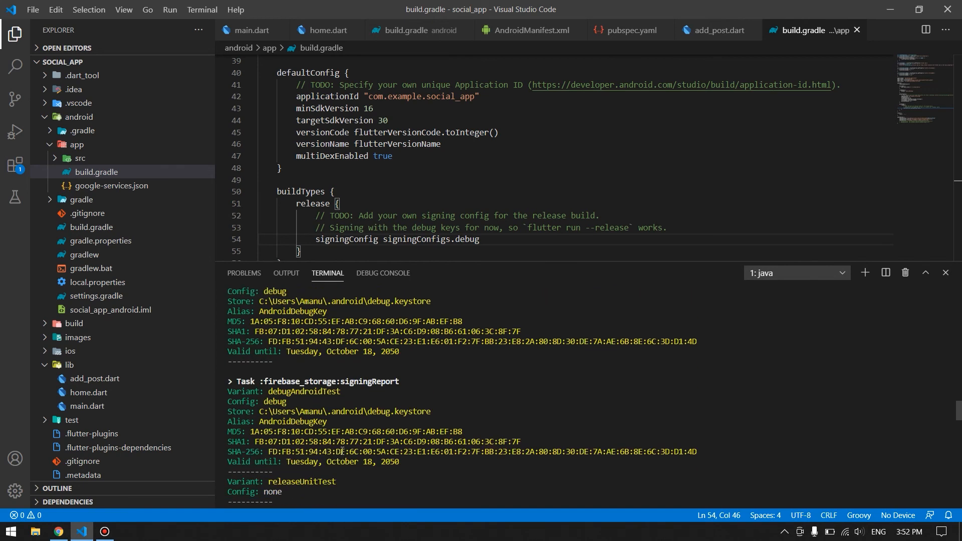
{"action": "scroll", "scroll_direction": "down", "scroll_amount": 3}
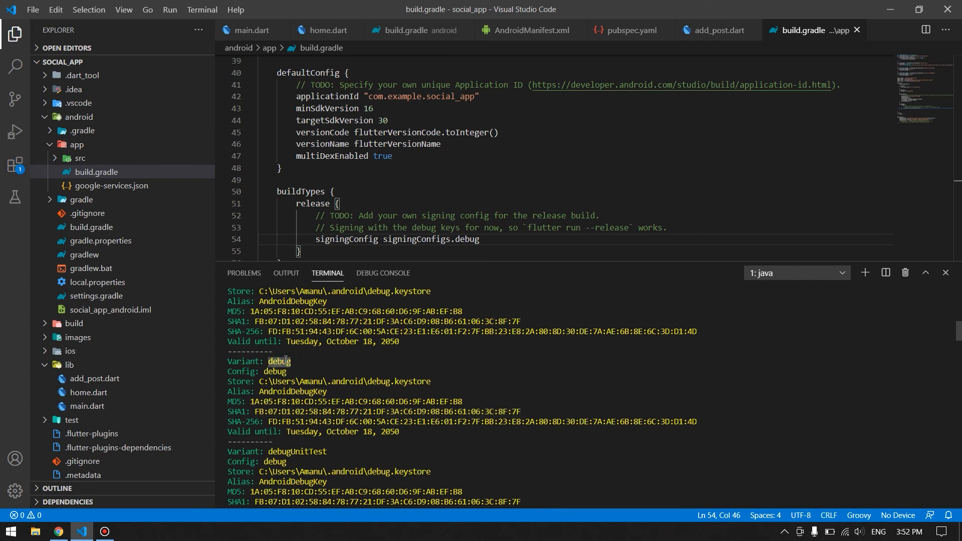
{"action": "double_click", "coordinate": [274, 371]}
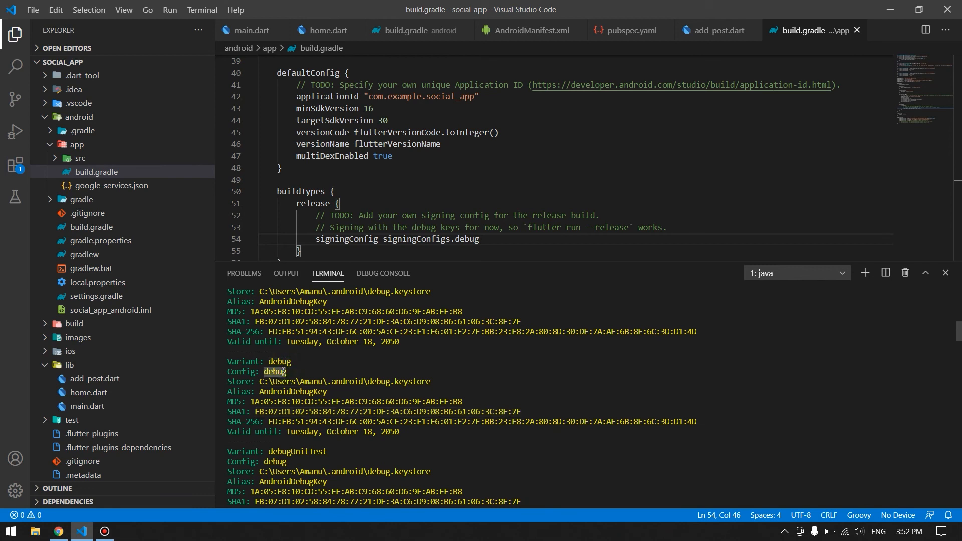
{"action": "mouse_move", "coordinate": [532, 412]}
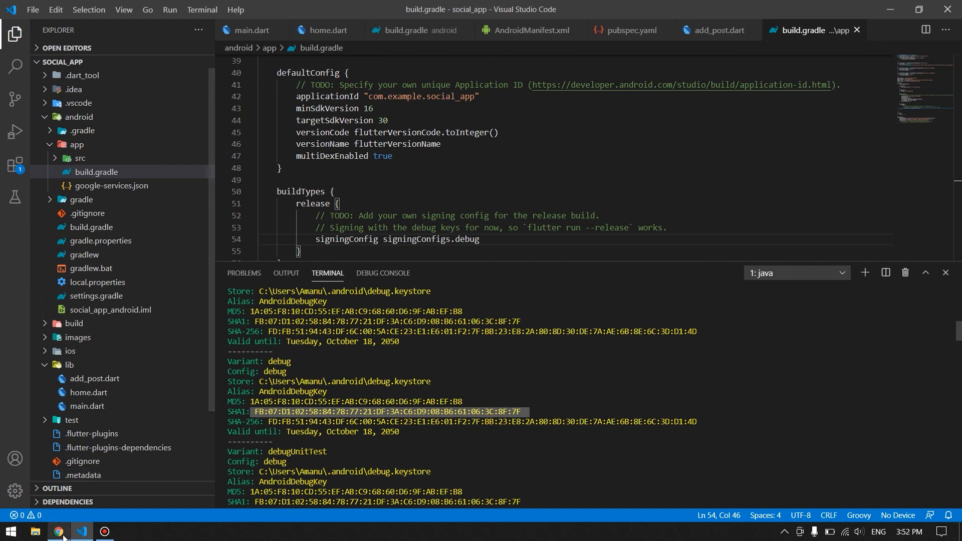
- Confirm the saved SHA-1 in Firebase project settings, then minimize Chrome to return to the editor
{"action": "left_click", "coordinate": [58, 531]}
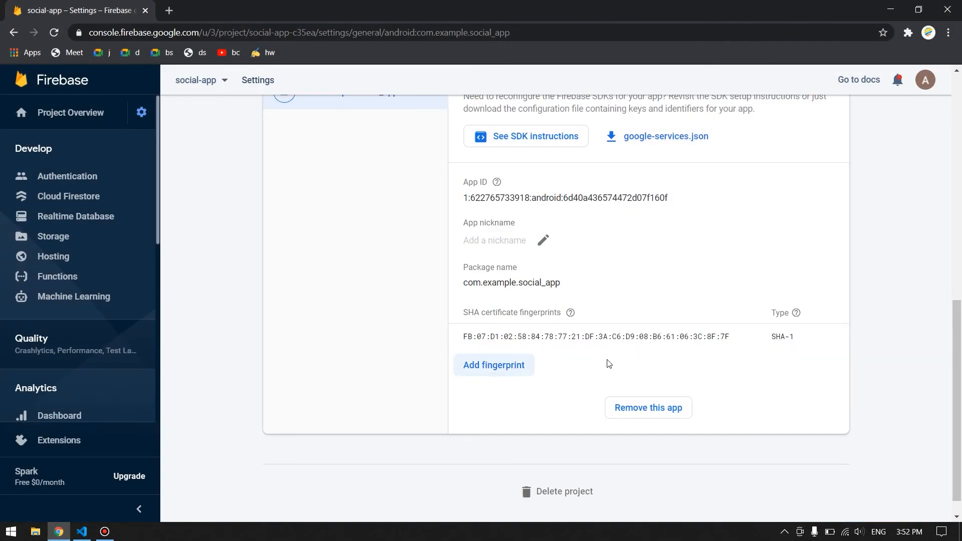
{"action": "mouse_move", "coordinate": [877, 4]}
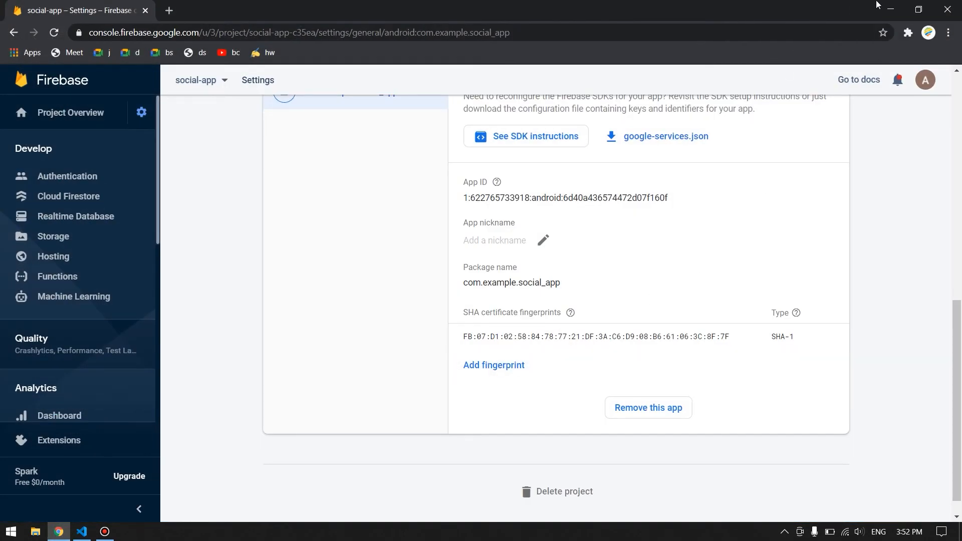
{"action": "left_click", "coordinate": [80, 531]}
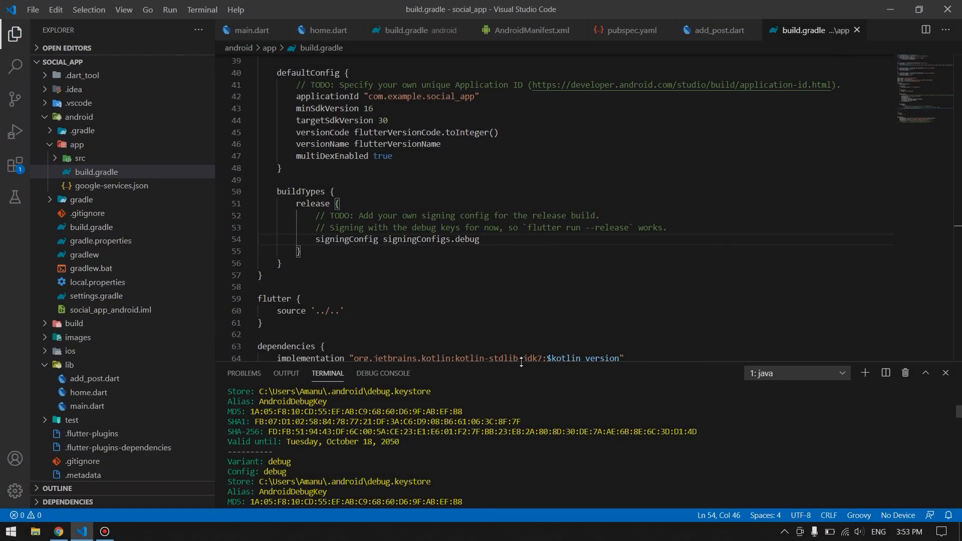